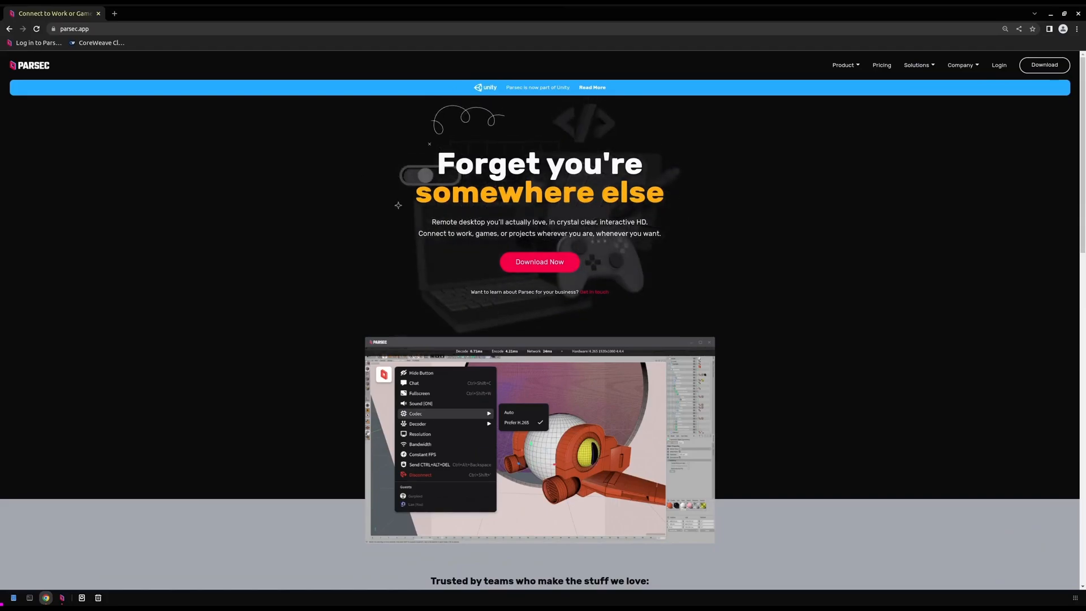
# Step: Log in to parsec.app with the saved email and password
pyautogui.click(999, 65)
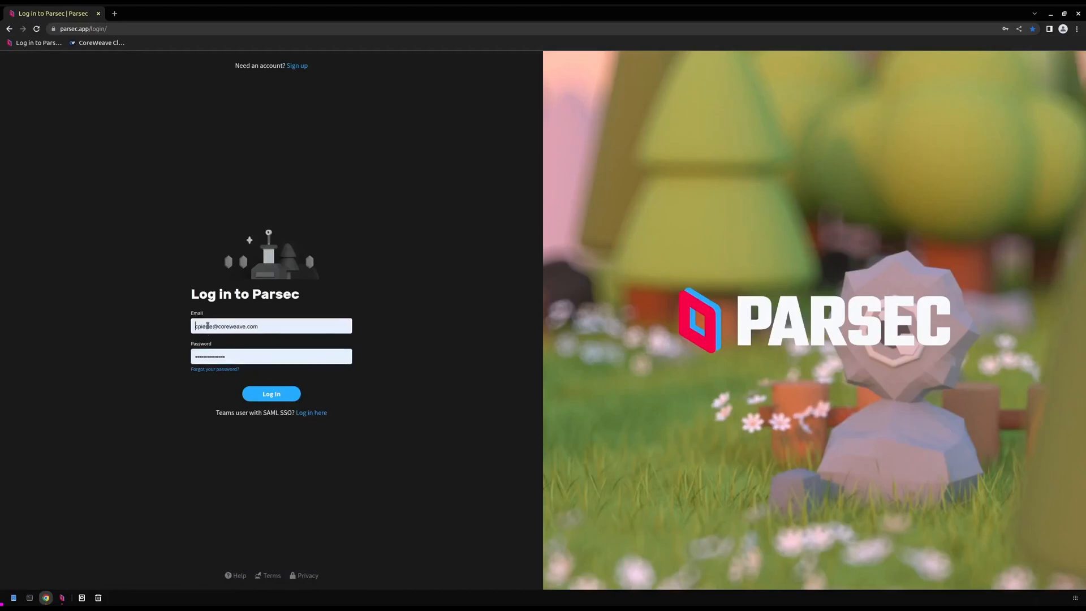
pyautogui.click(270, 393)
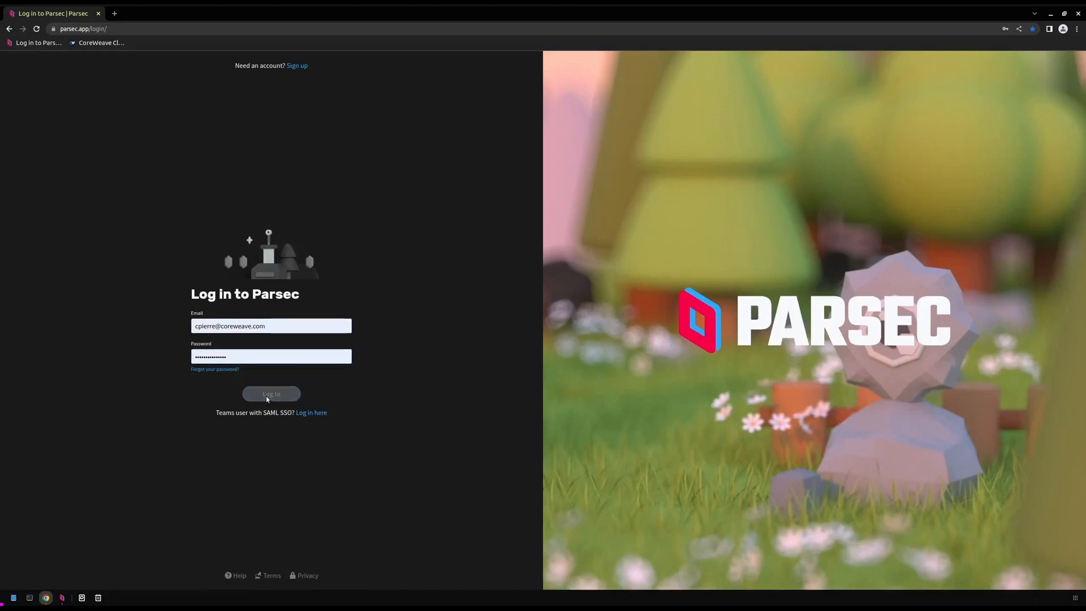
pyautogui.click(271, 393)
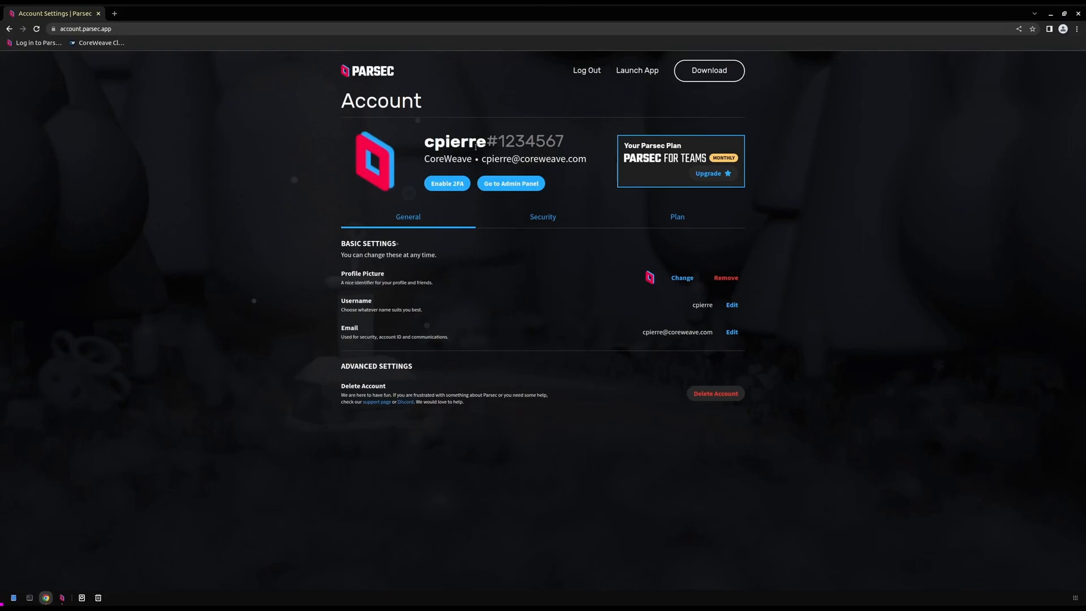
pyautogui.moveTo(510, 182)
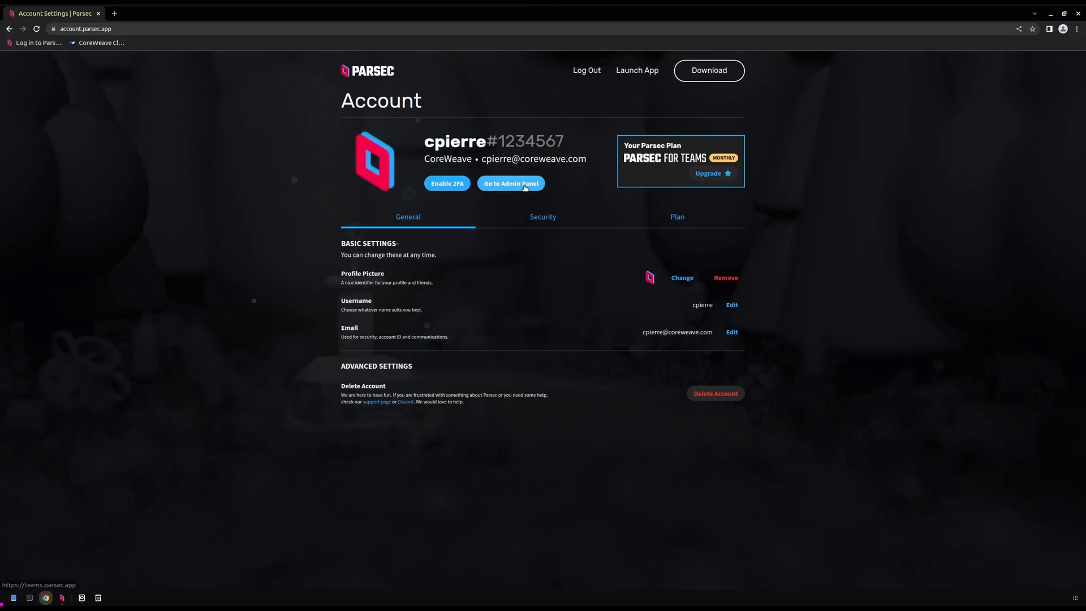
# Step: Open the Admin Panel and view the Unreal Artists group in Group Management
pyautogui.click(510, 182)
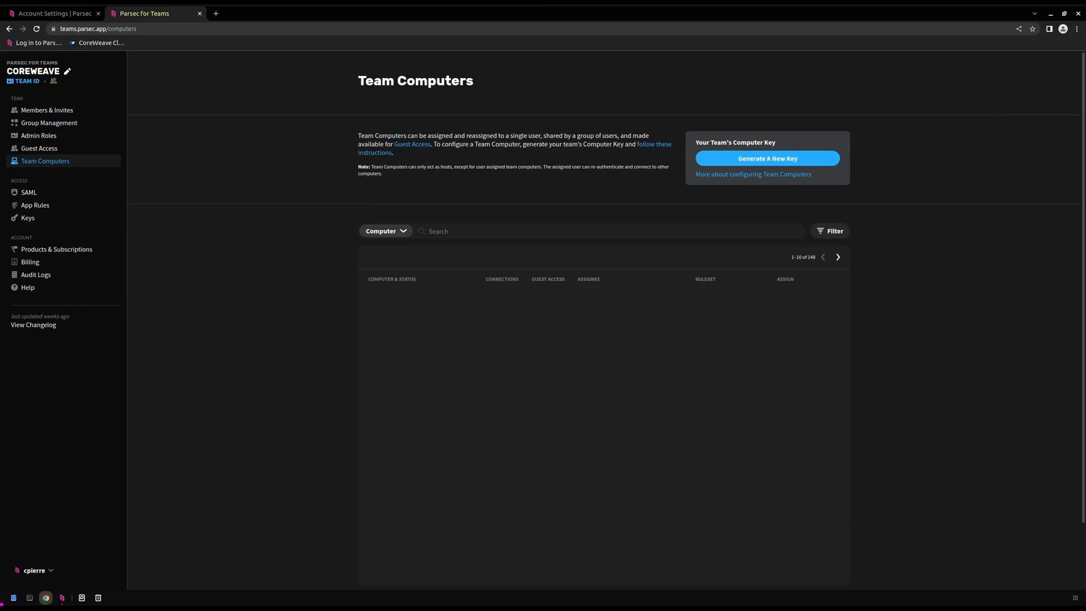
pyautogui.click(49, 123)
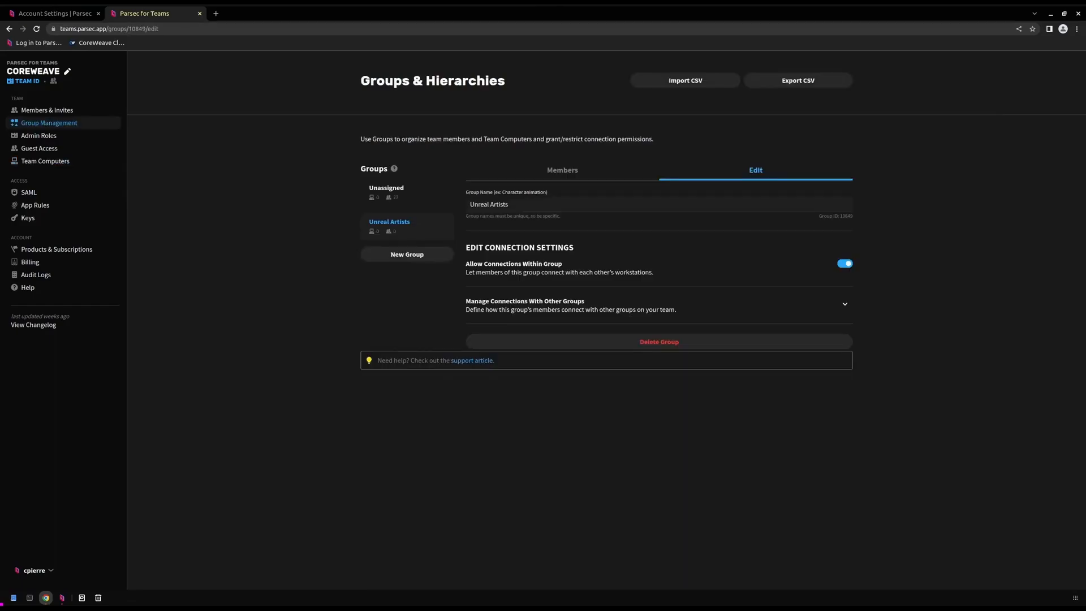
pyautogui.moveTo(38, 135)
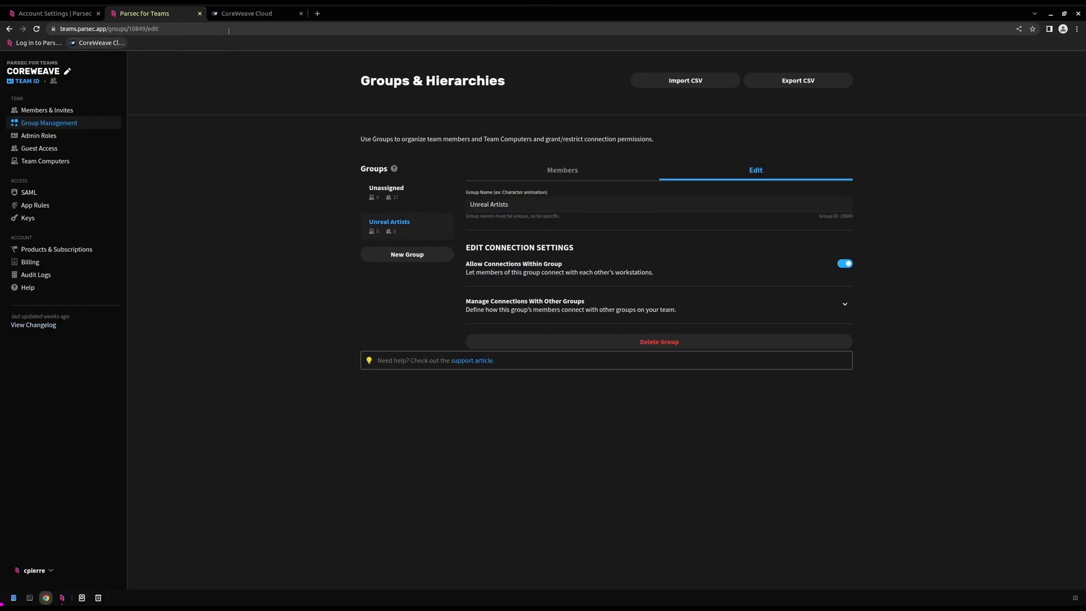
# Step: Sign in to CoreWeave Cloud in its tab using the saved autofill credentials
pyautogui.click(249, 13)
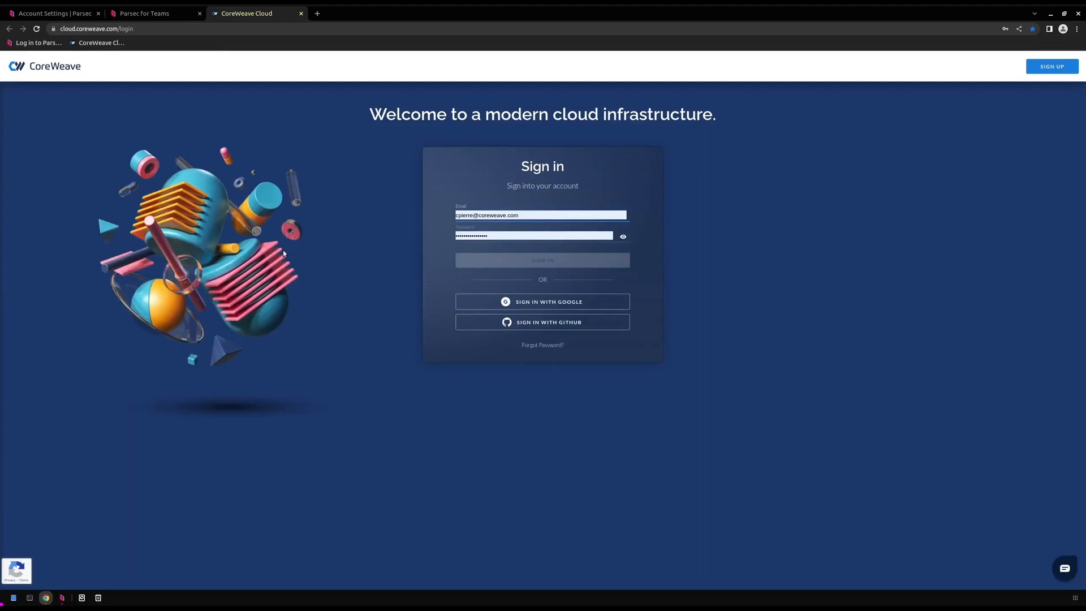
pyautogui.click(533, 235)
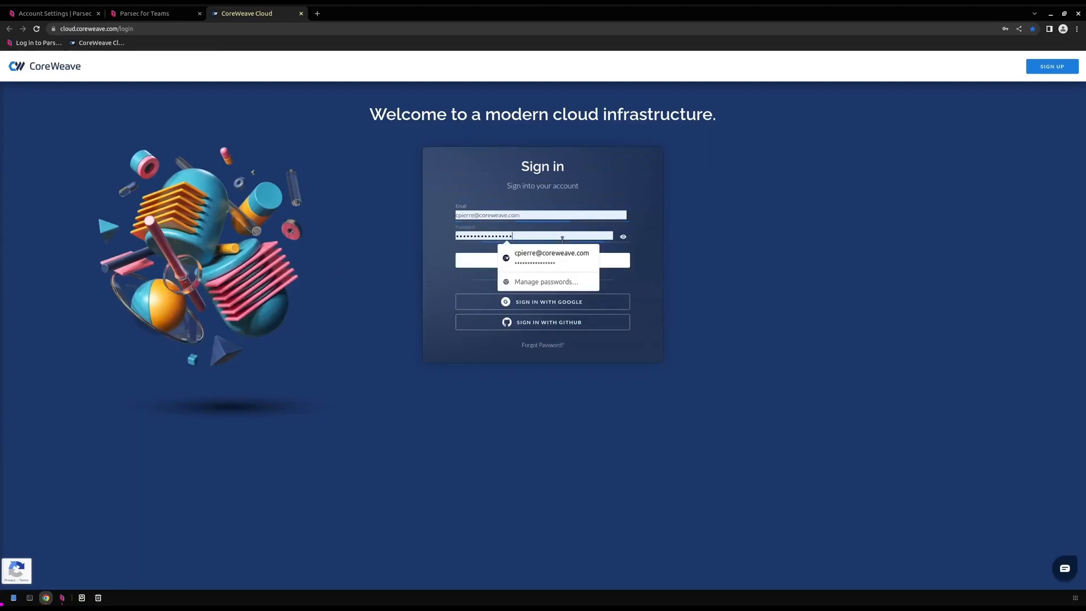
pyautogui.click(543, 260)
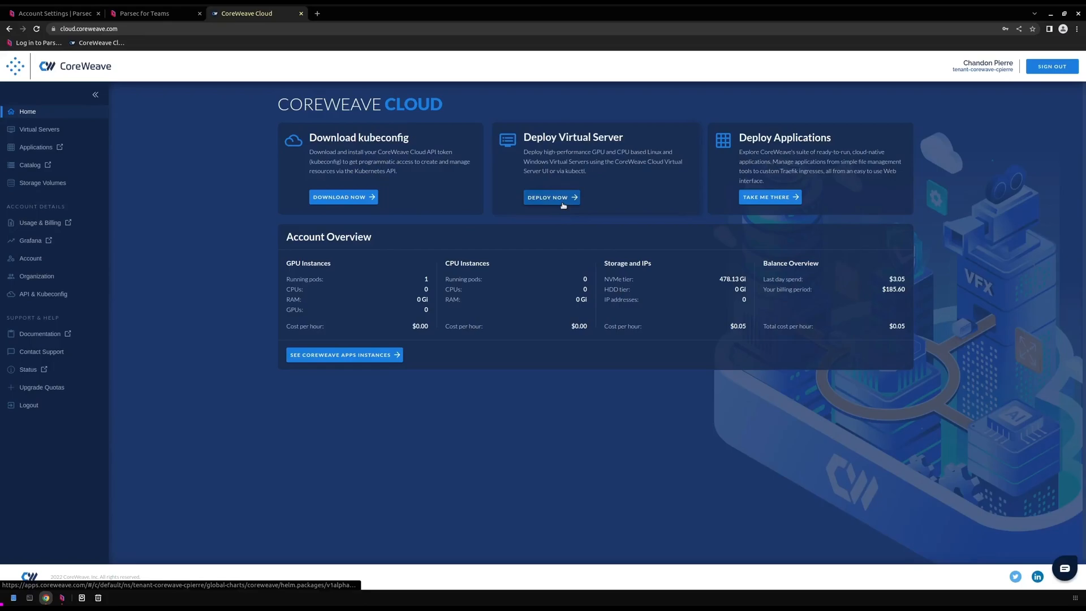
# Step: Start a virtual server named 'demo' in LGA1 New York City with an RTX A4000
pyautogui.click(551, 196)
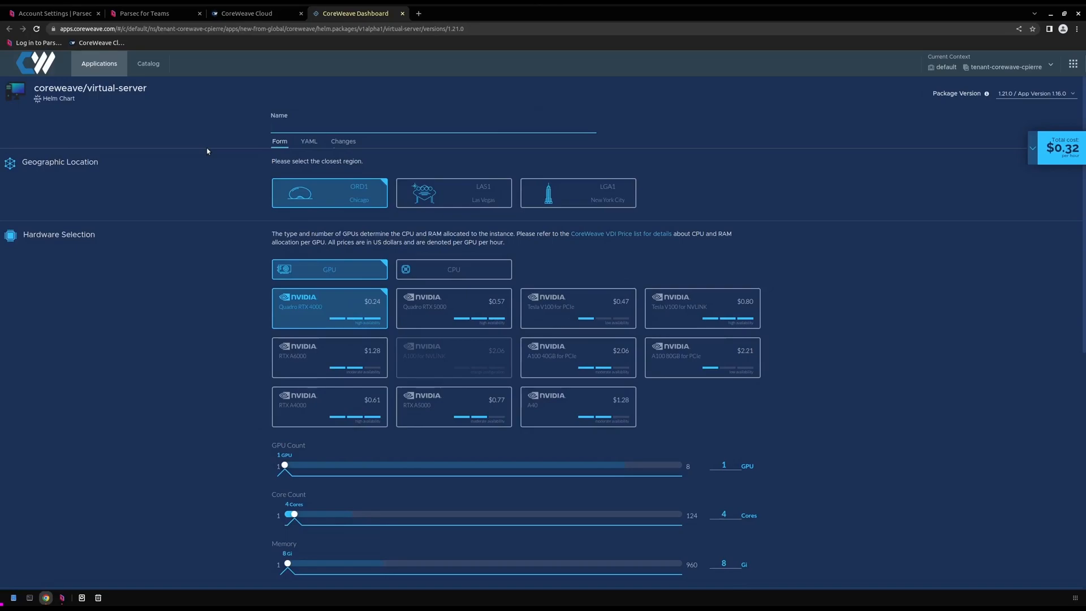
pyautogui.write('demo')
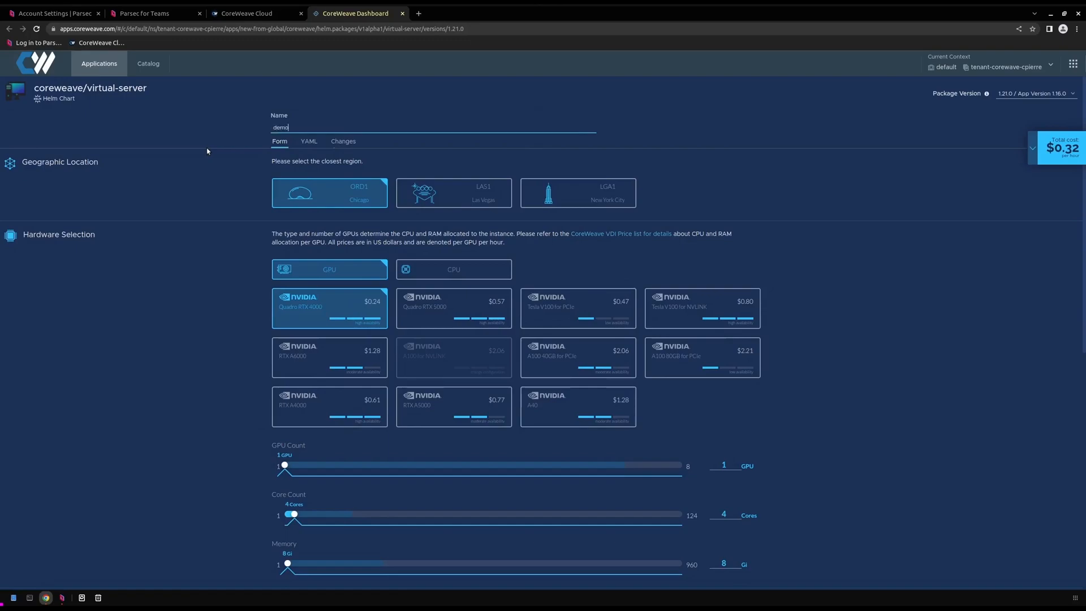
pyautogui.moveTo(199, 173)
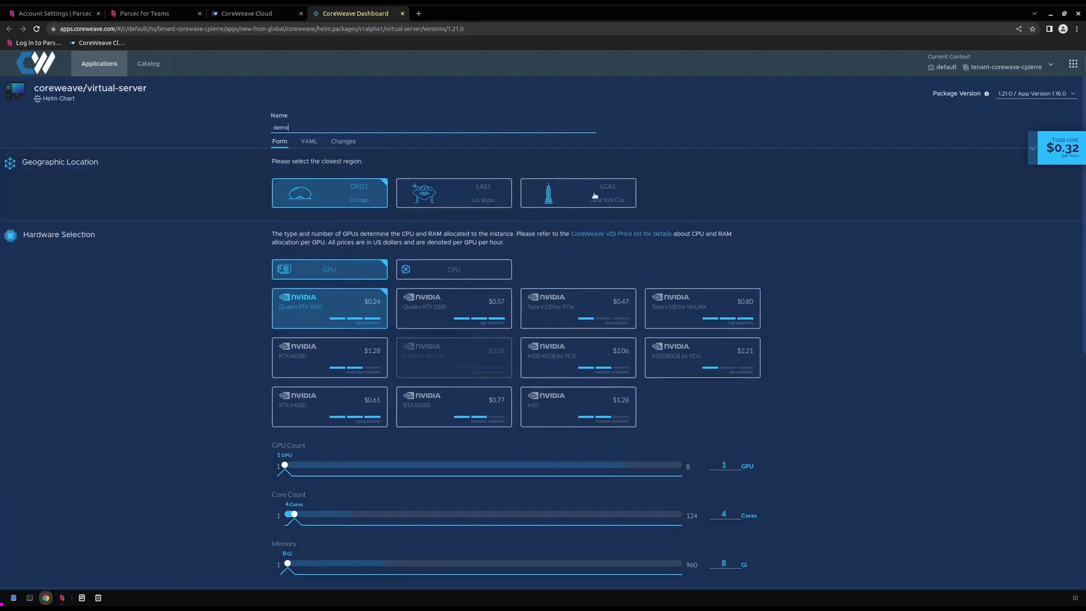
pyautogui.click(577, 193)
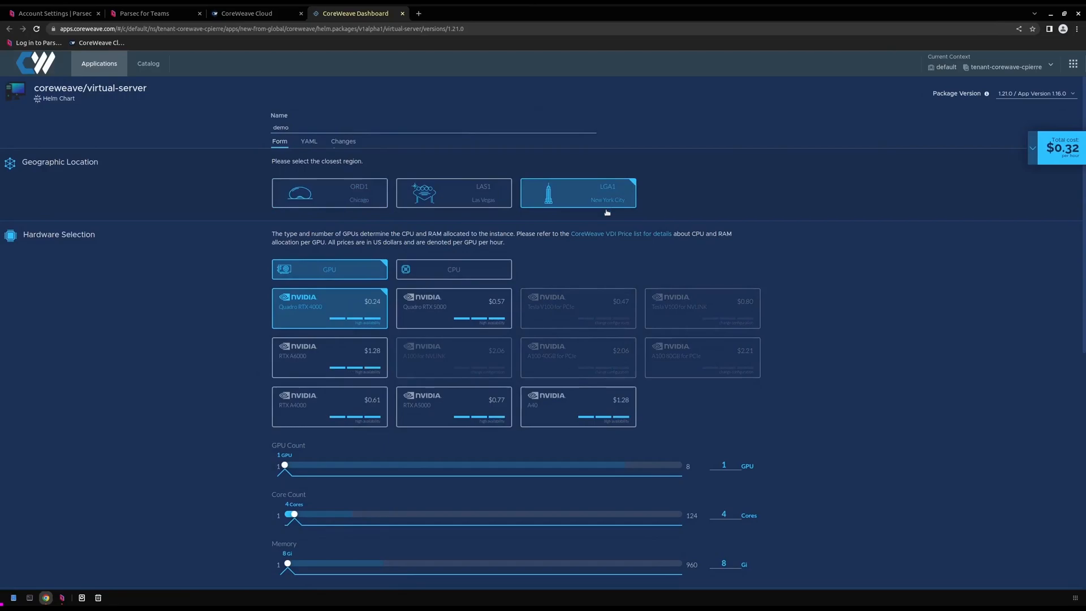
pyautogui.scroll(-3)
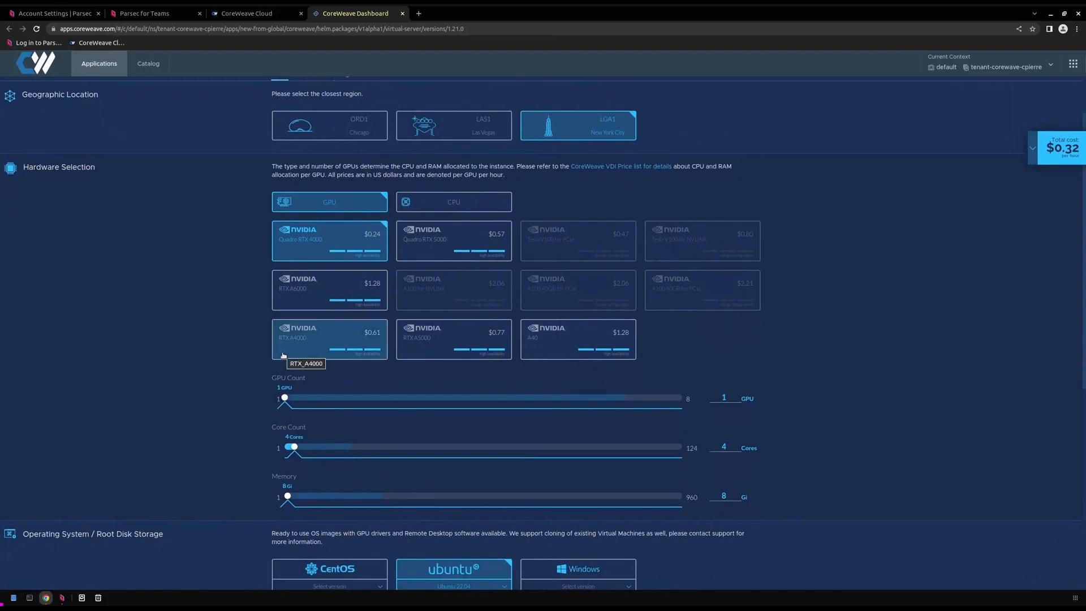
pyautogui.click(329, 339)
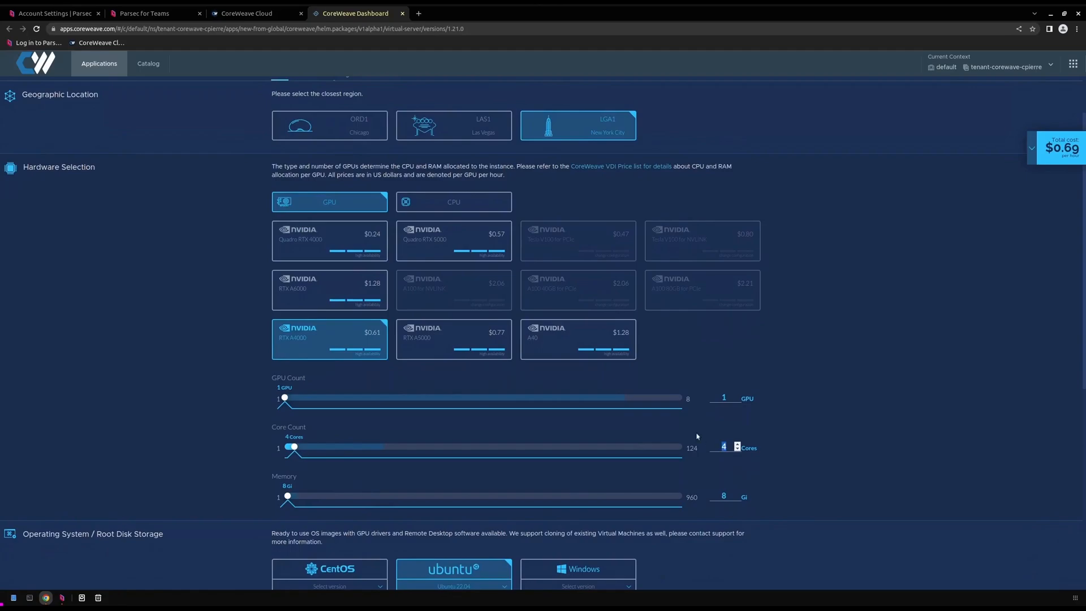
pyautogui.moveTo(843, 386)
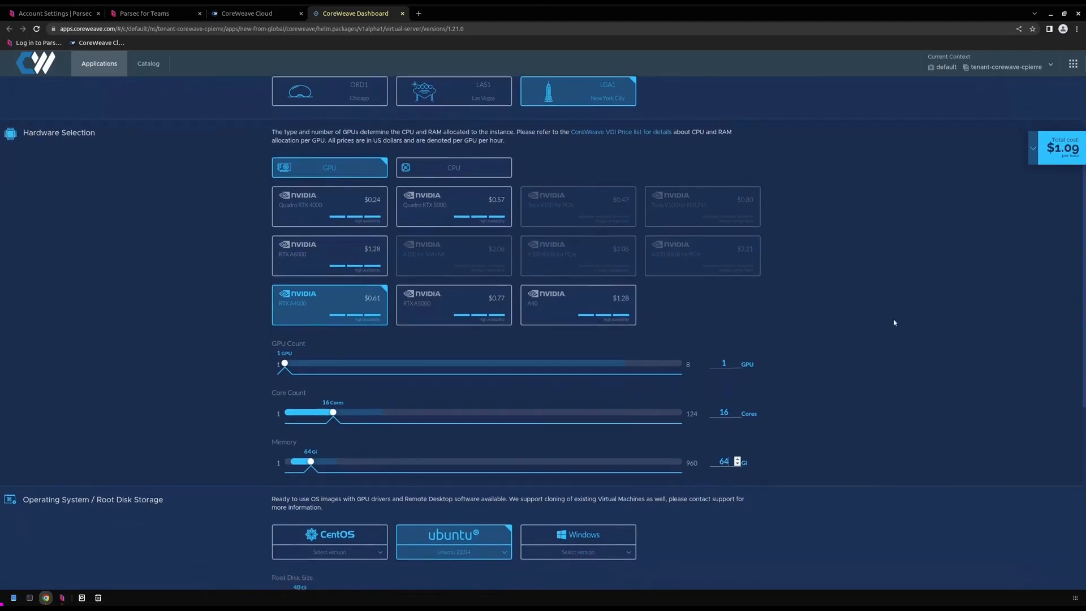
# Step: Choose Windows Server 2022 Standard as the operating system
pyautogui.scroll(-3)
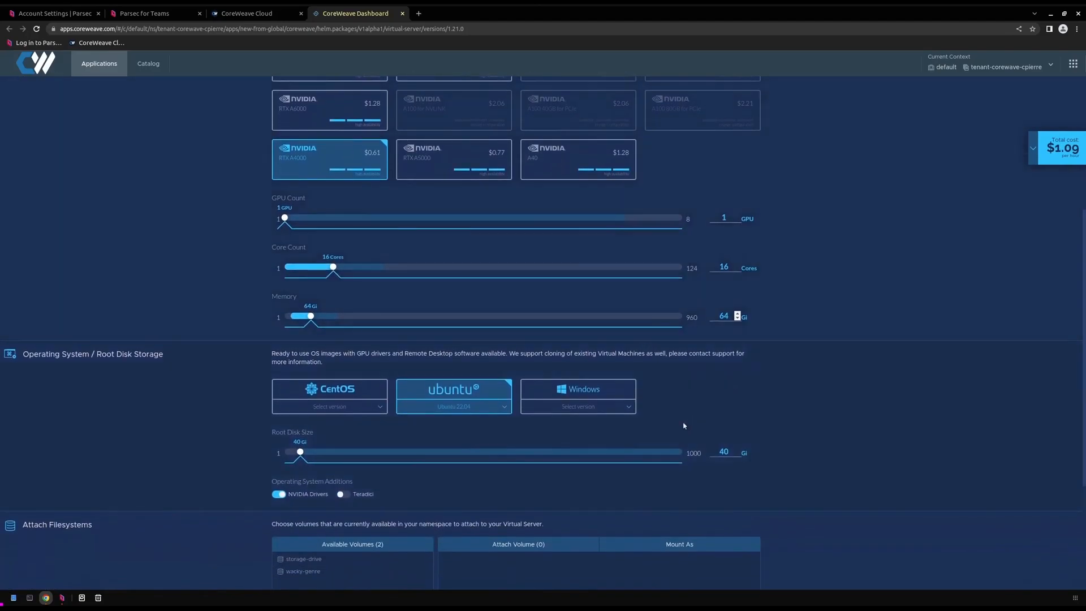
pyautogui.click(576, 406)
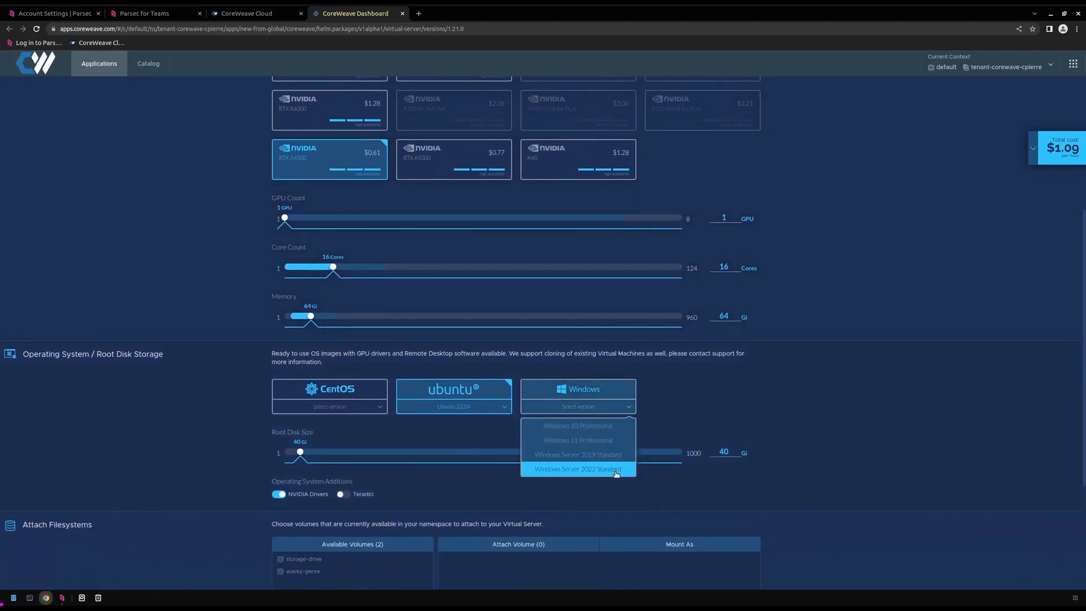
pyautogui.click(578, 469)
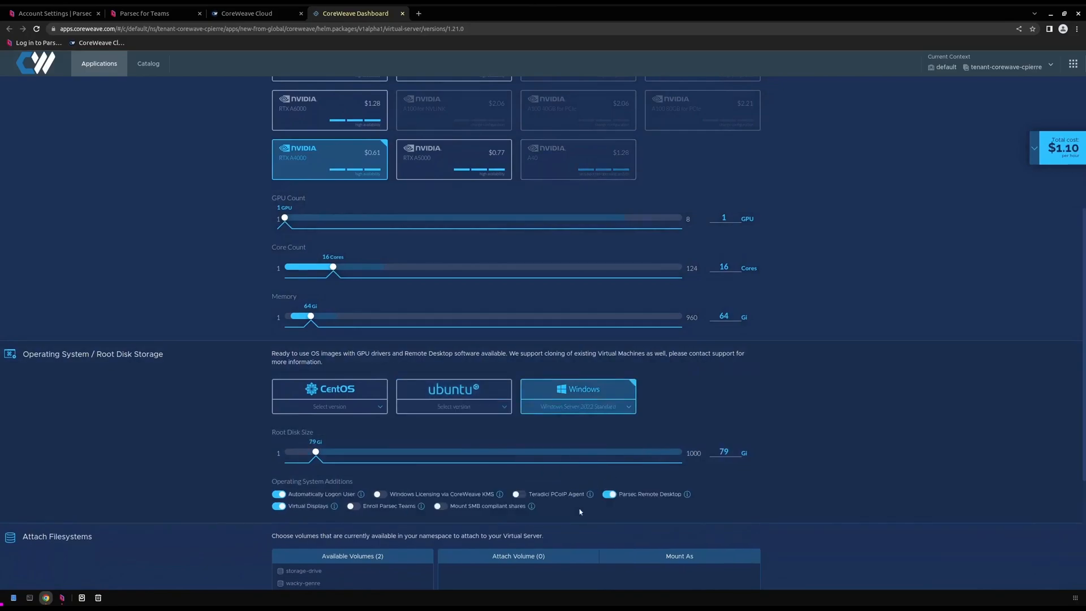
# Step: Set the root disk size to 500 Gi and enable Parsec Teams enrollment
pyautogui.click(723, 452)
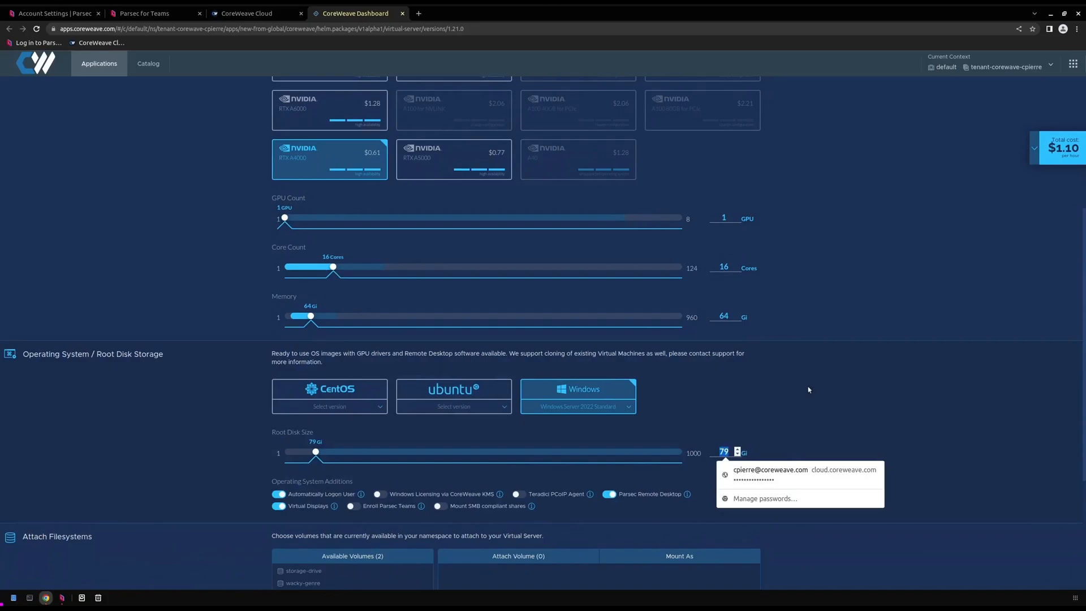
pyautogui.moveTo(315, 451); pyautogui.dragTo(482, 452)
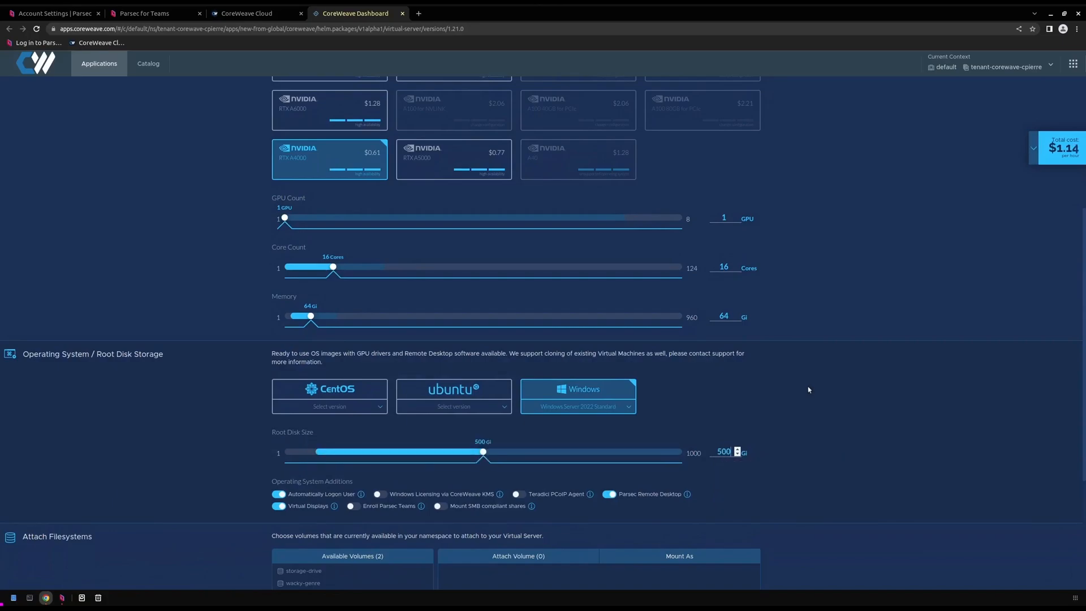
pyautogui.scroll(-3)
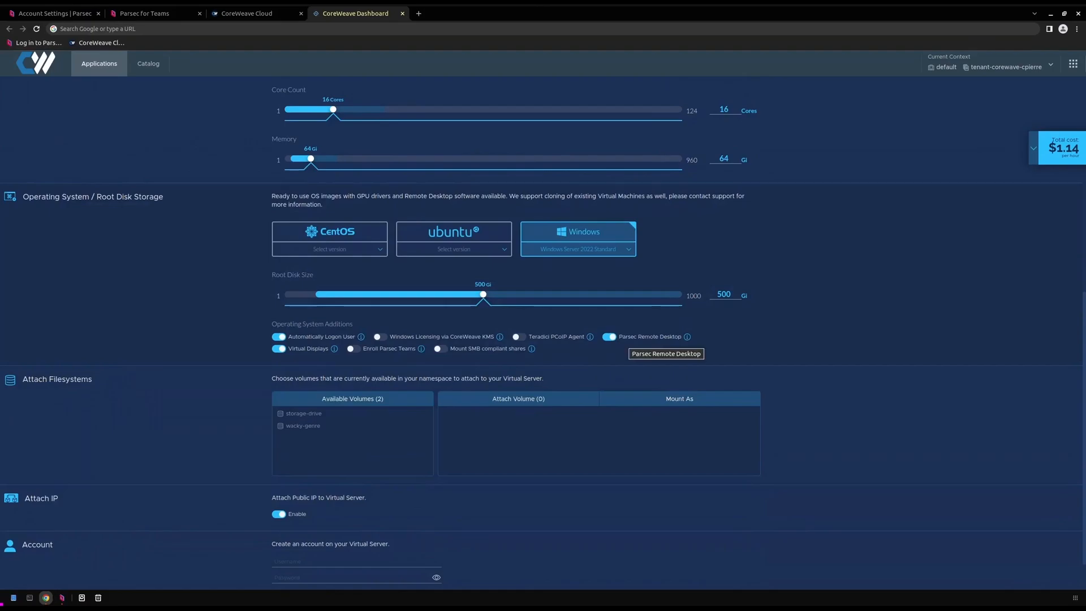
pyautogui.moveTo(609, 336)
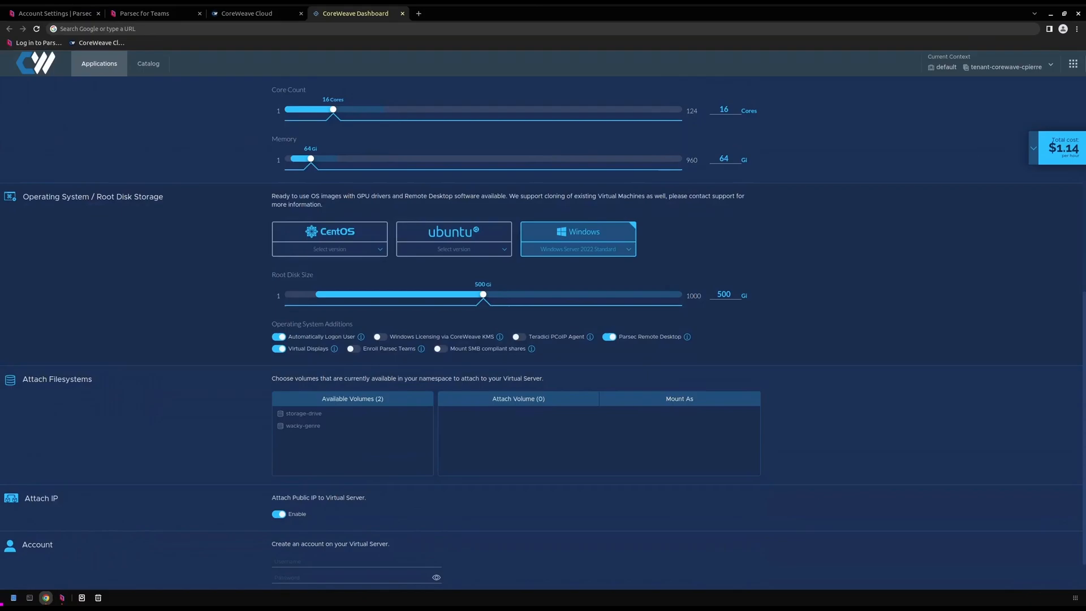
pyautogui.moveTo(307, 348)
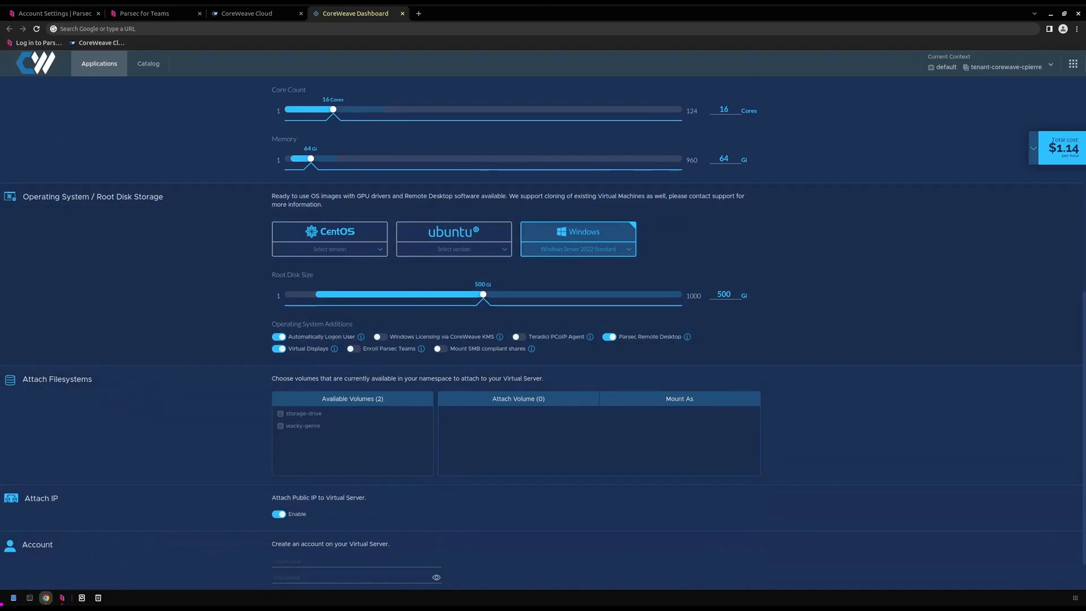
pyautogui.click(352, 348)
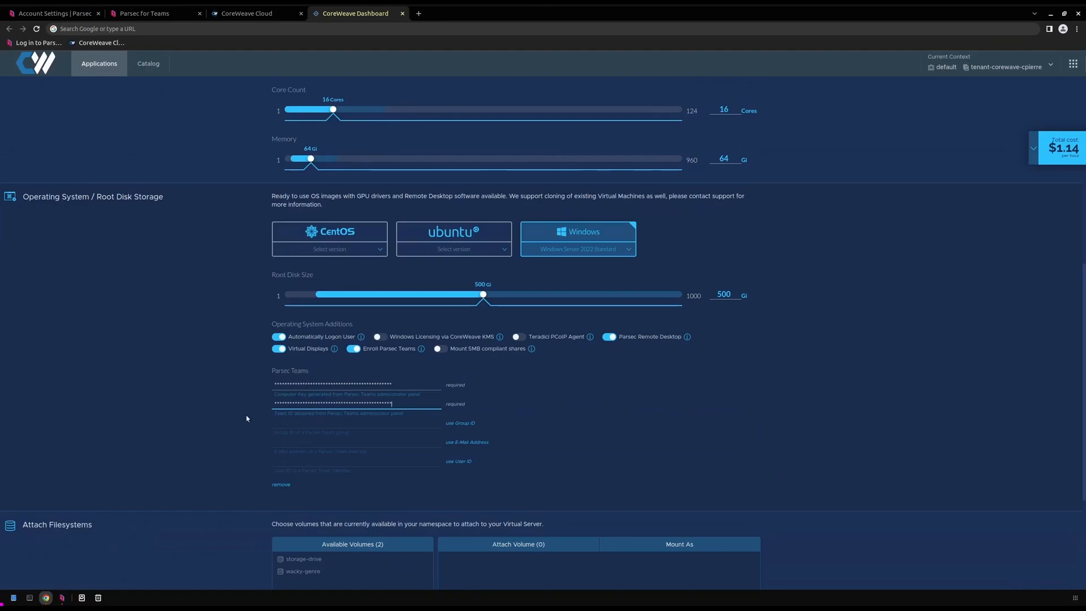
pyautogui.moveTo(244, 416)
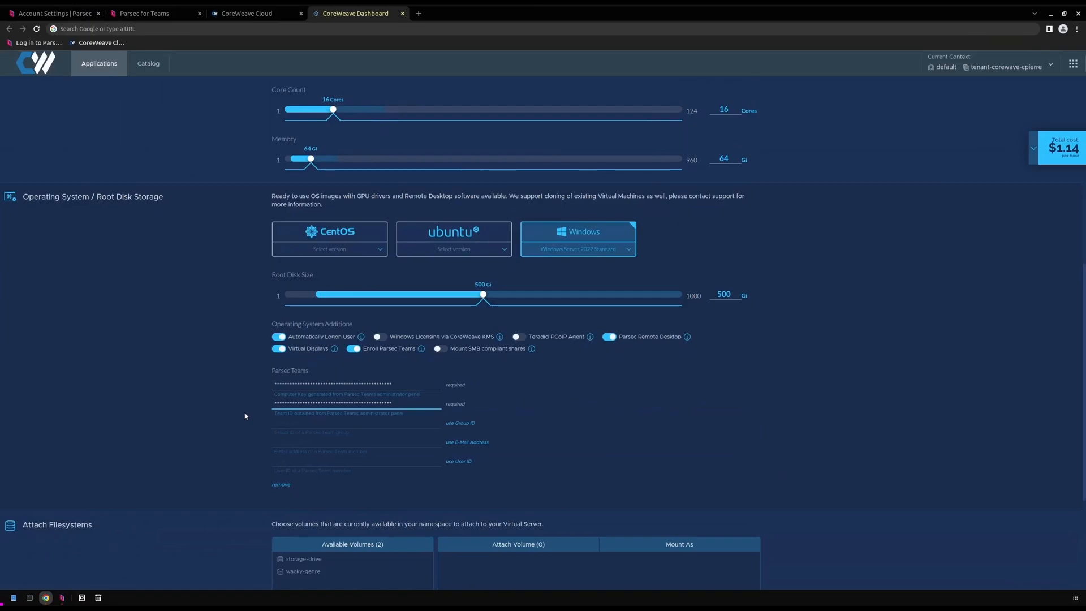
pyautogui.click(357, 403)
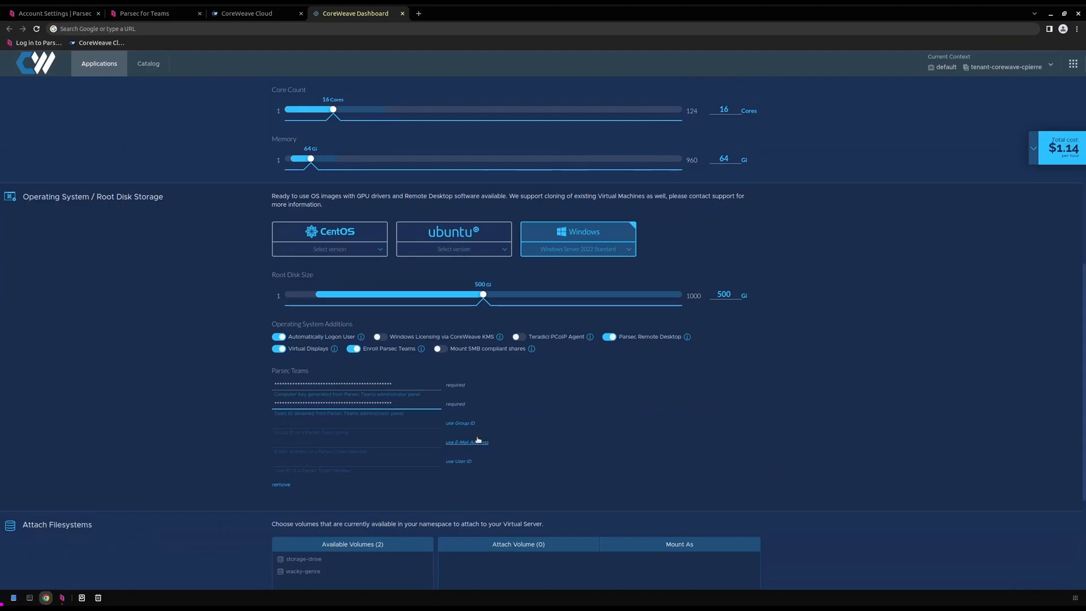
pyautogui.click(466, 442)
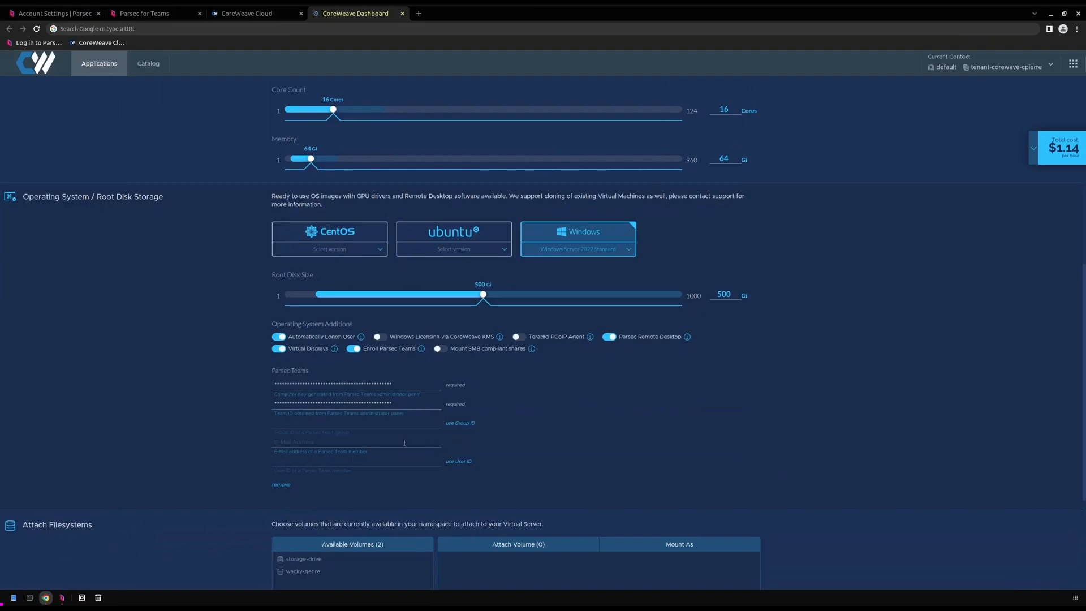
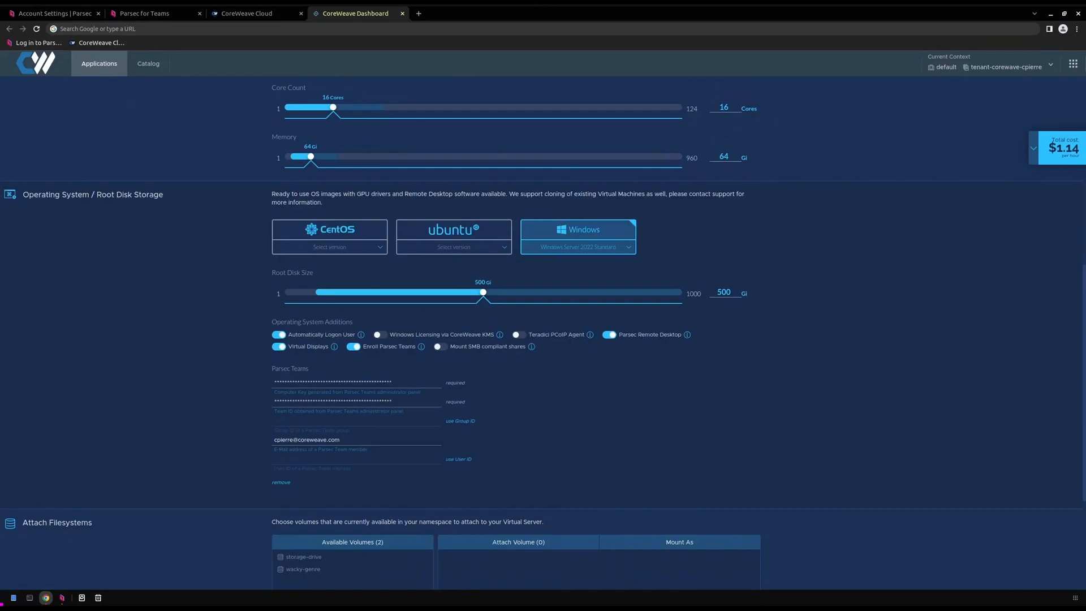
pyautogui.scroll(-3)
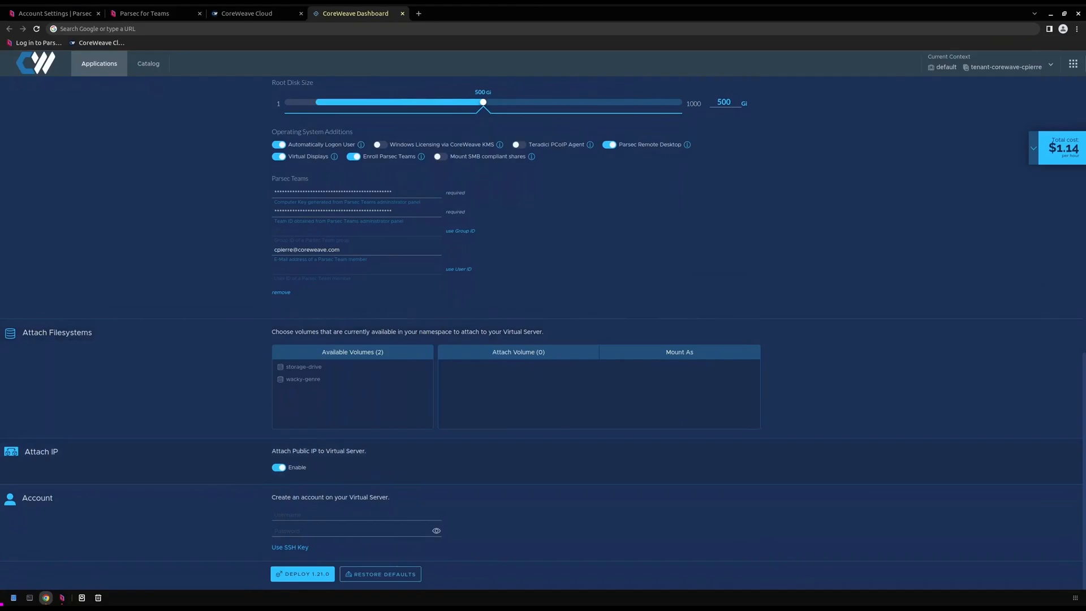
# Step: Disable the public IP, set the 'demo' user account, and deploy the server
pyautogui.click(278, 467)
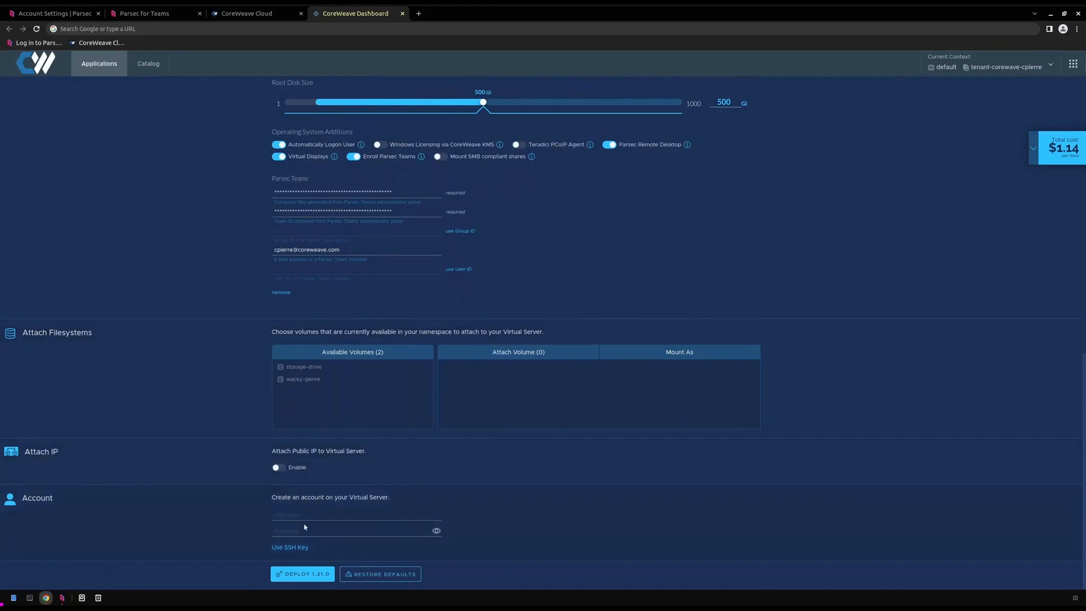
pyautogui.click(356, 514)
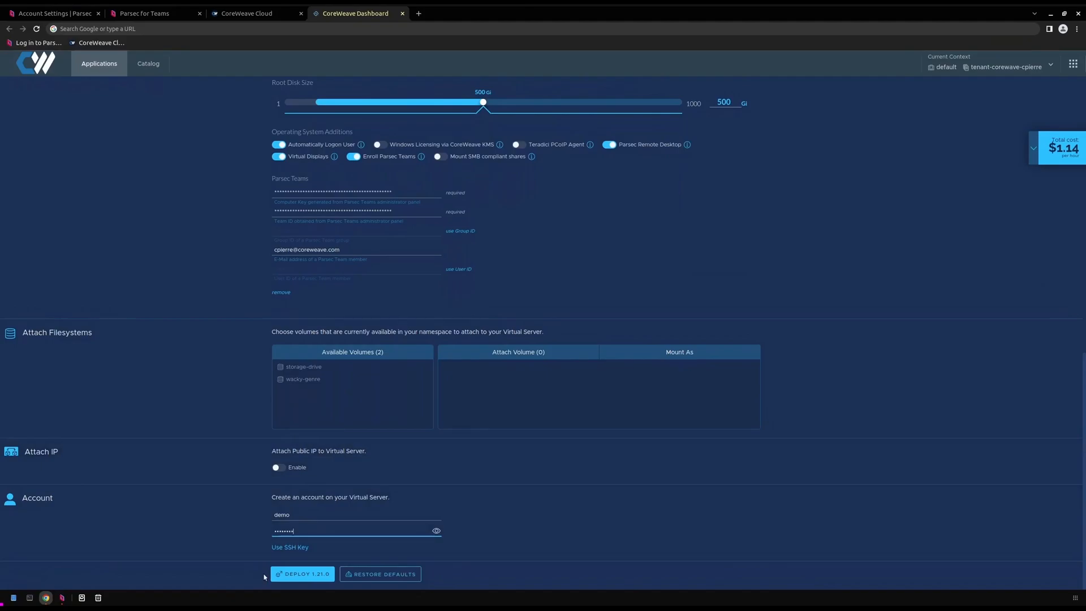
pyautogui.click(303, 573)
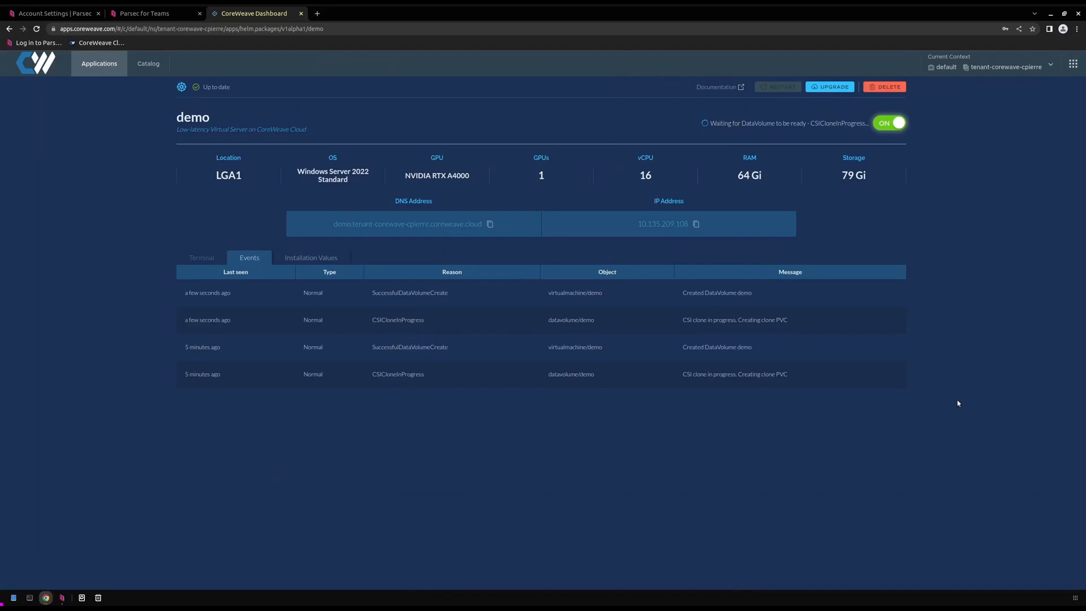
# Step: Show the running demo server's Terminal view
pyautogui.click(201, 258)
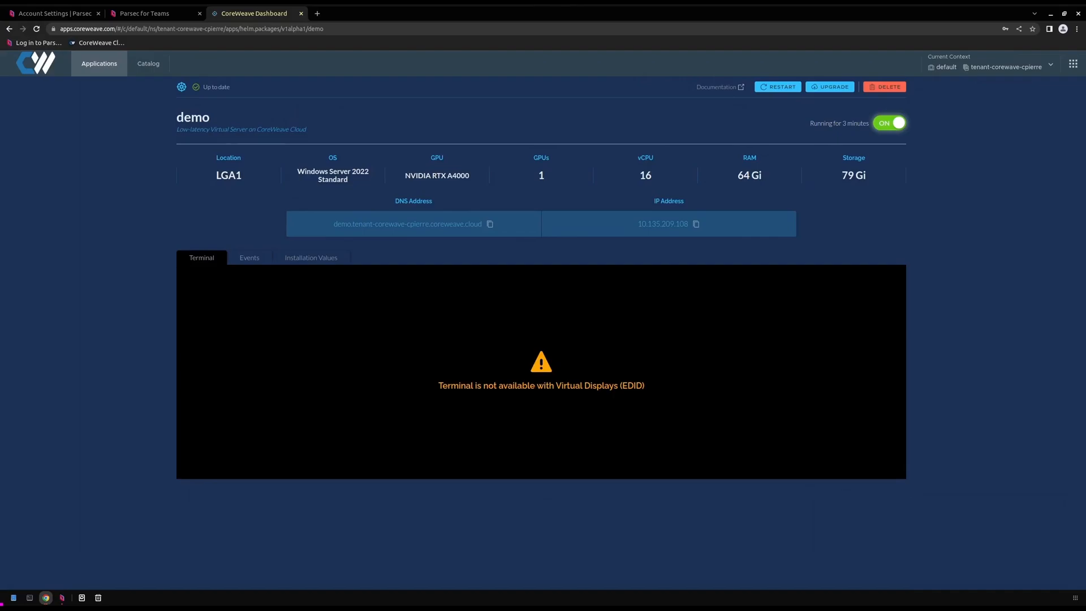
pyautogui.moveTo(61, 598)
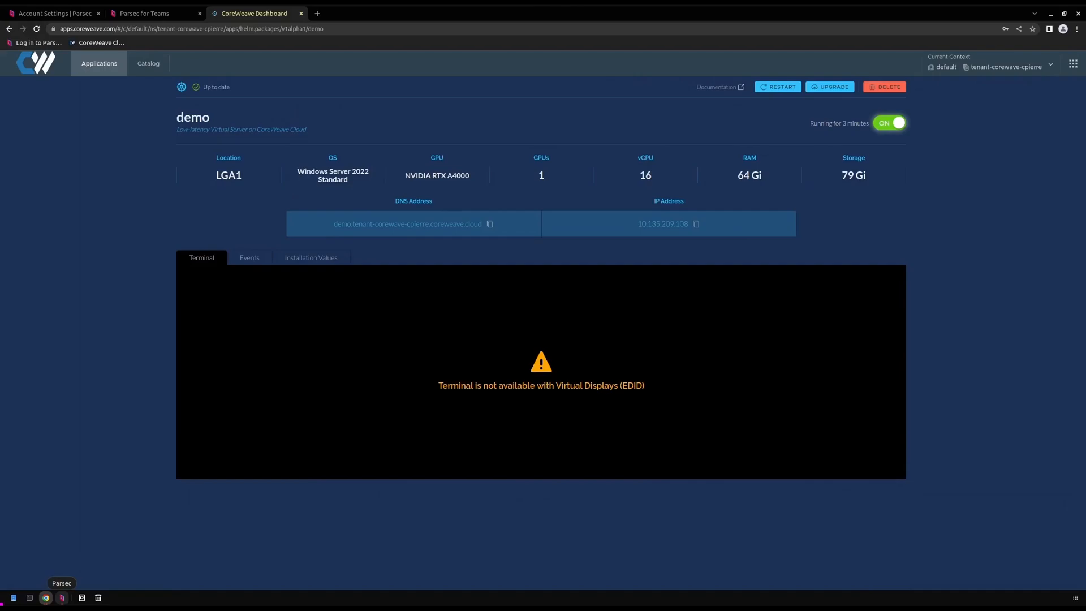
# Step: Launch the Parsec desktop app from the taskbar
pyautogui.click(61, 597)
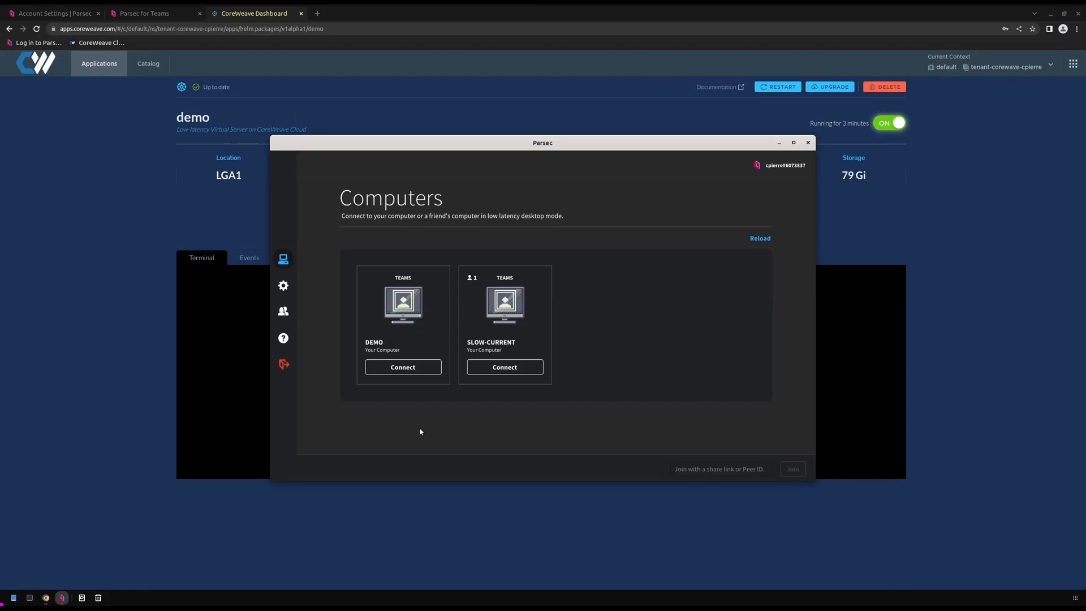
pyautogui.moveTo(423, 417)
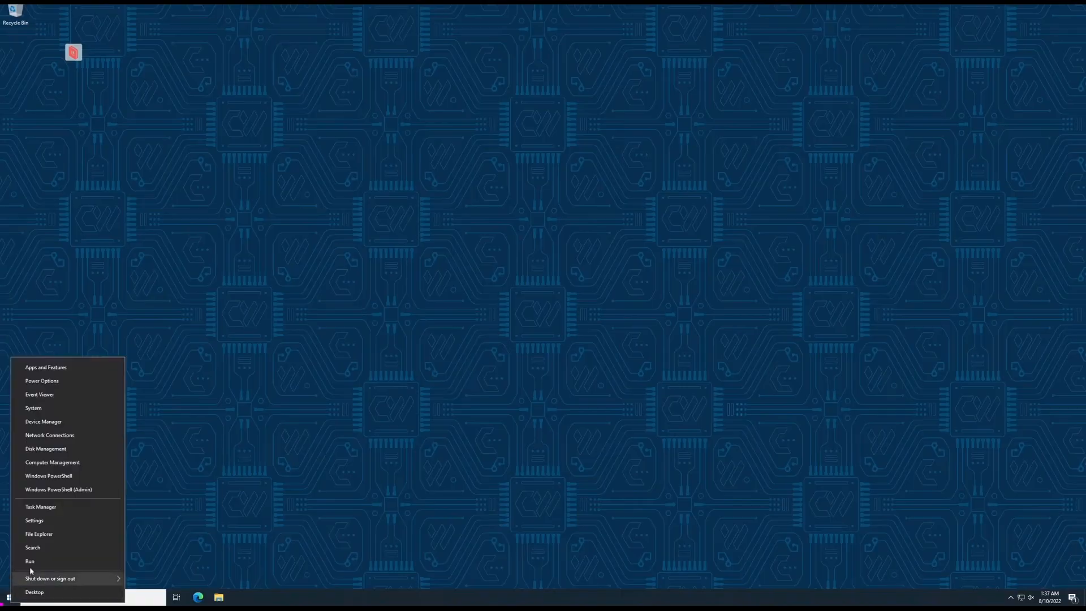
# Step: Run msinfo32 to review the System Summary, then begin shutting down the server
pyautogui.click(30, 561)
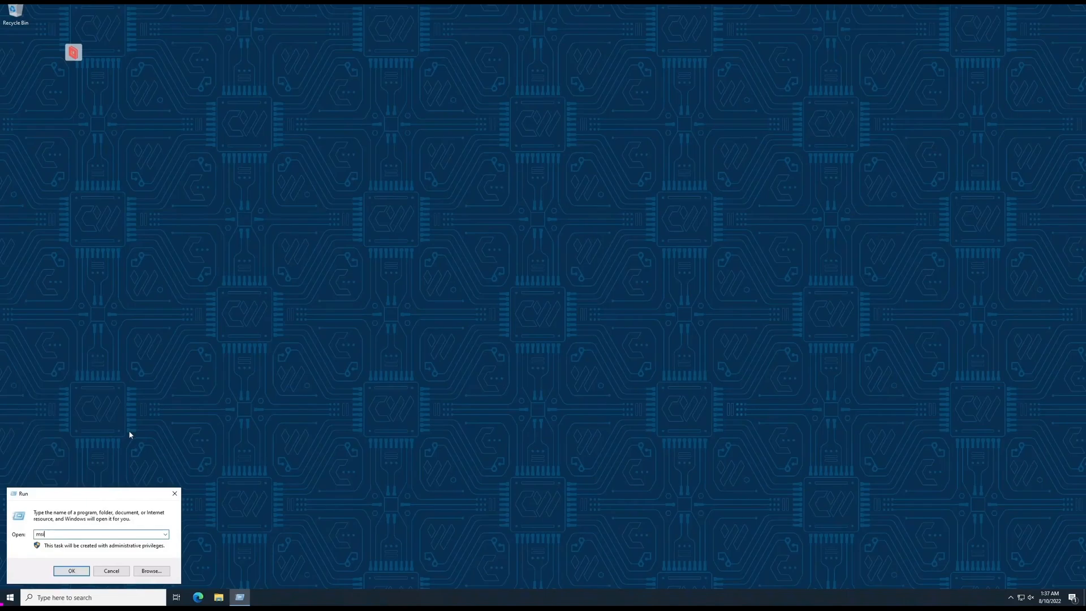
pyautogui.click(70, 570)
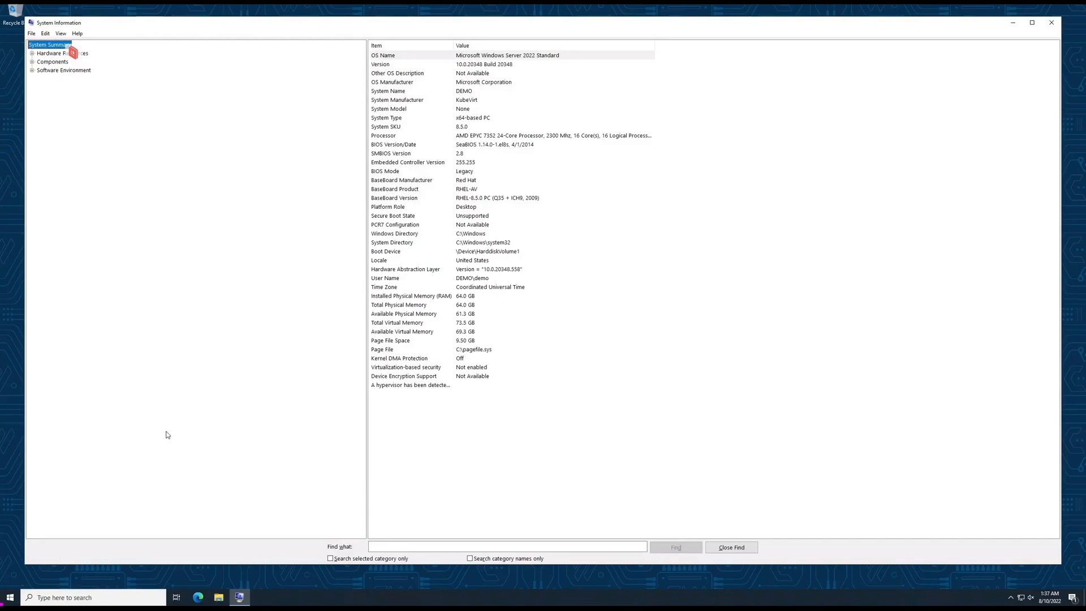
pyautogui.moveTo(138, 436)
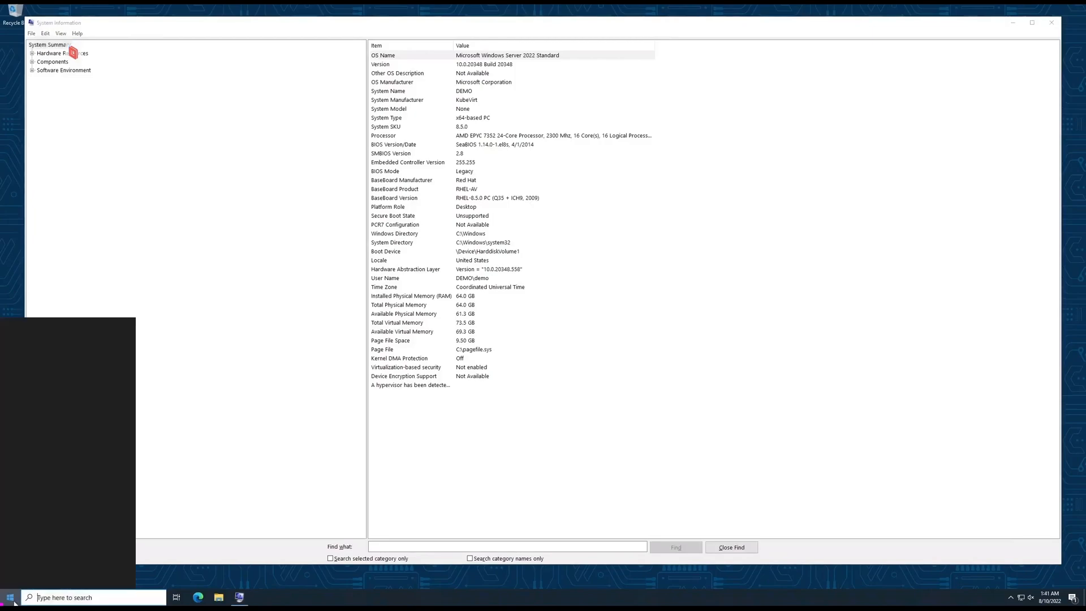
pyautogui.click(10, 597)
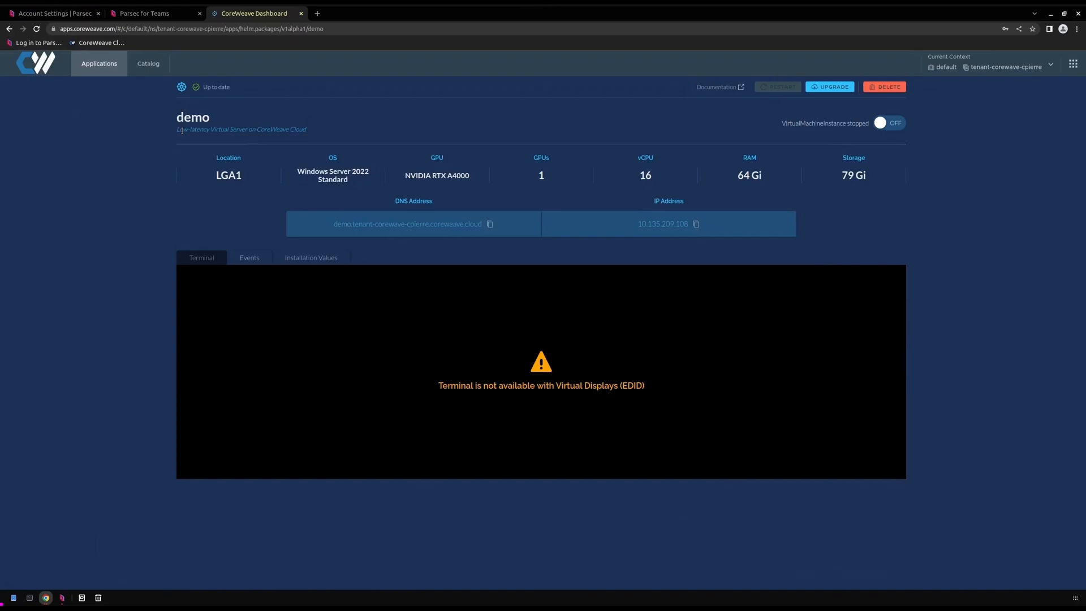
pyautogui.moveTo(894, 141)
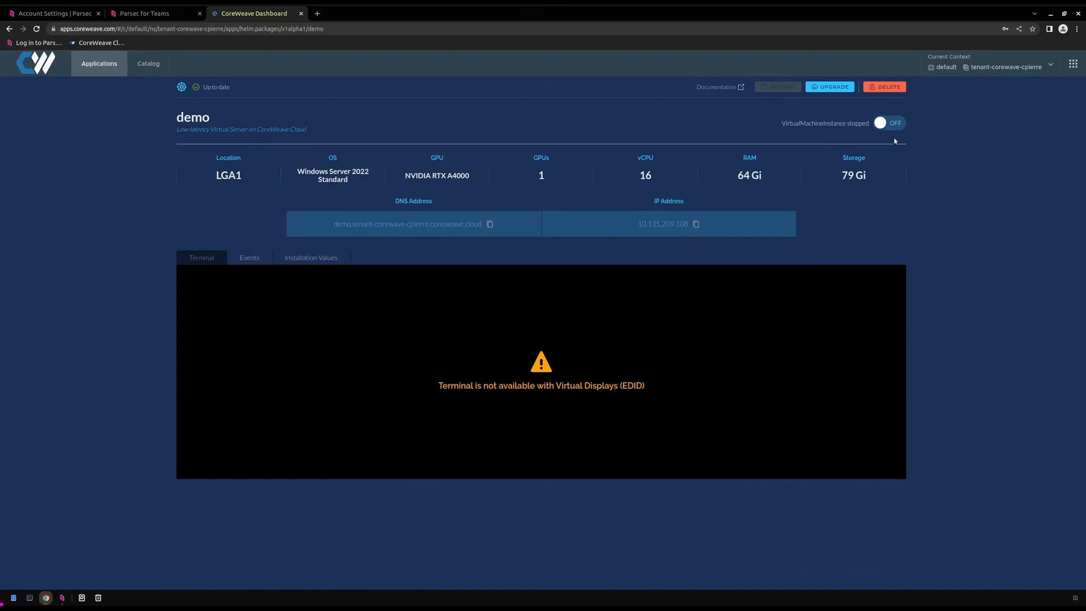